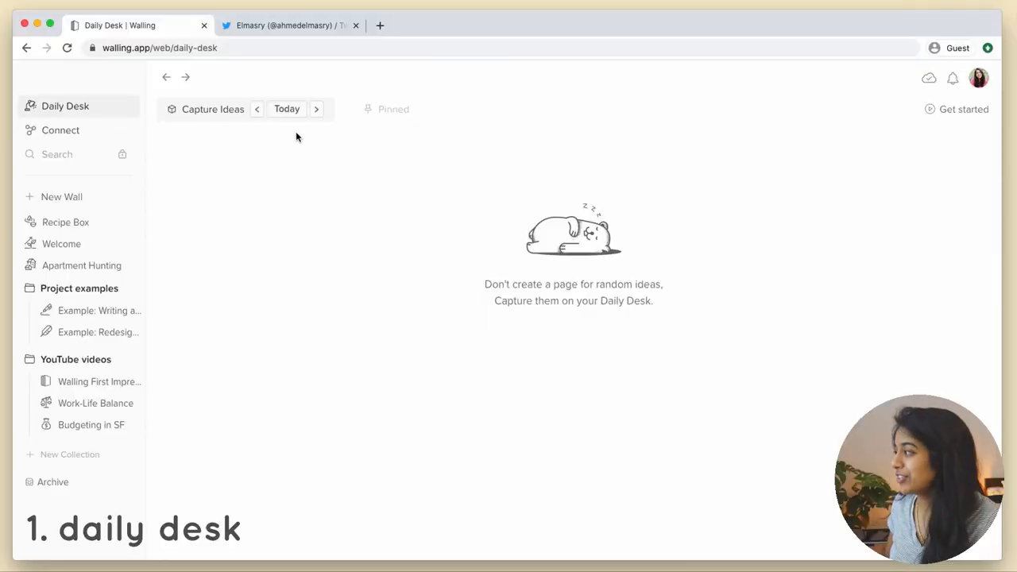
- Switch the Daily Desk back one day to show yesterday's bricks
{"action": "left_click", "coordinate": [257, 109]}
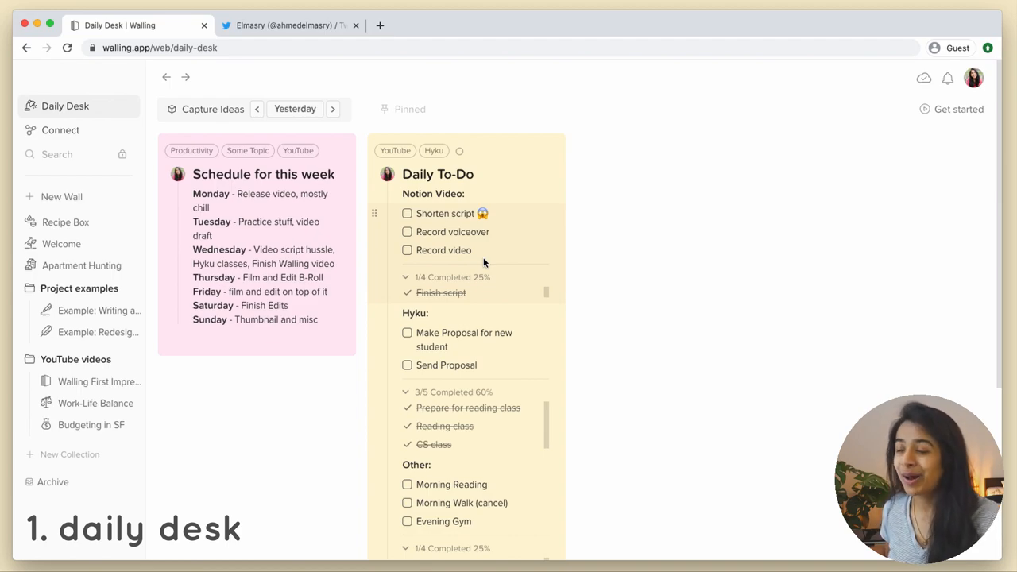
{"action": "mouse_move", "coordinate": [643, 185]}
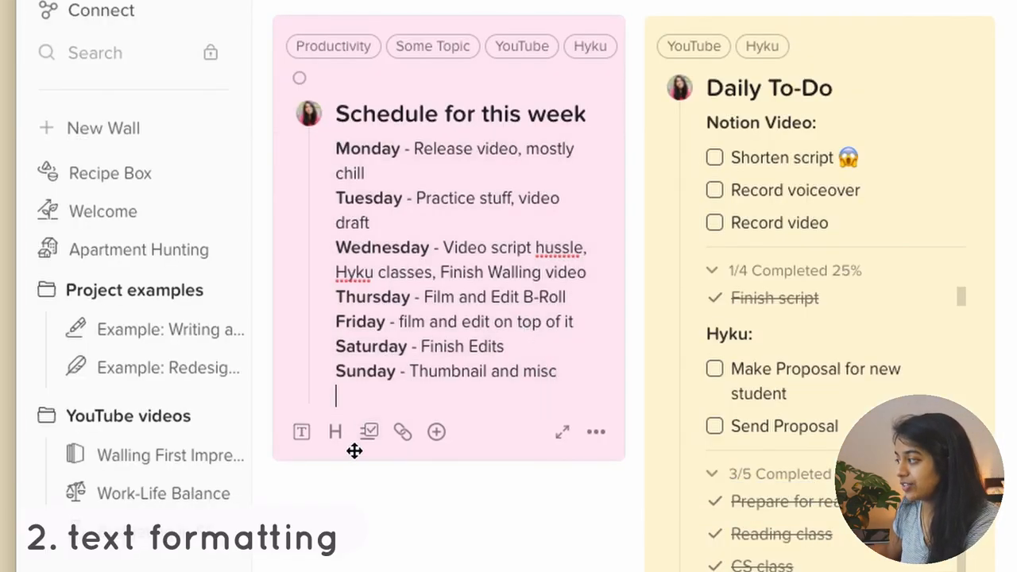
{"action": "mouse_move", "coordinate": [301, 432]}
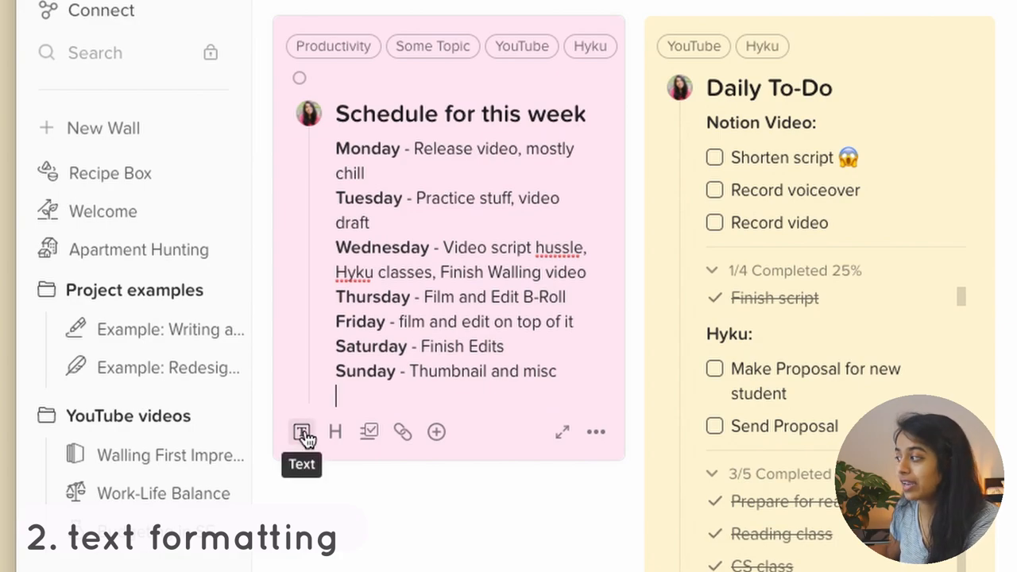
{"action": "mouse_move", "coordinate": [334, 431]}
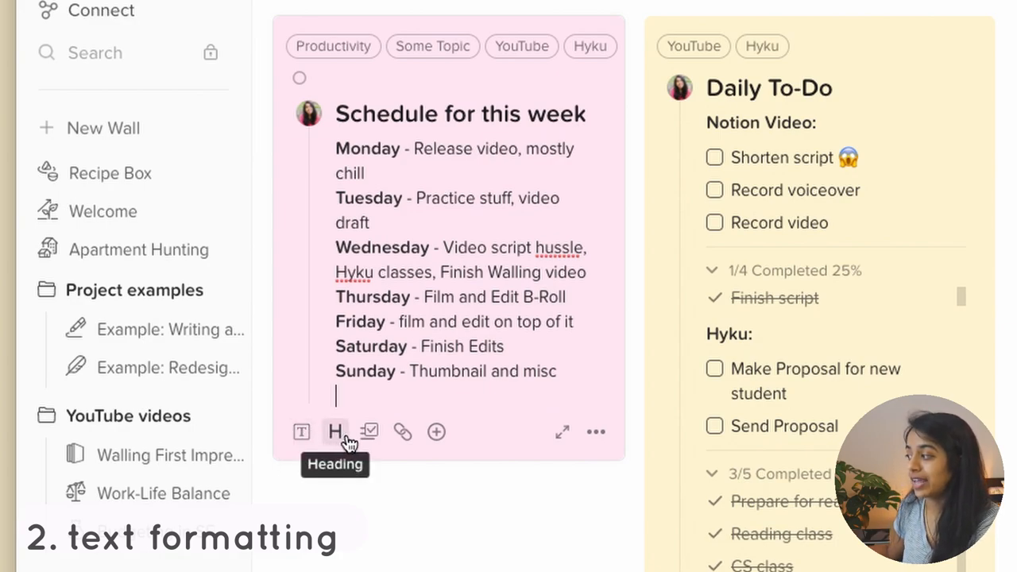
{"action": "mouse_move", "coordinate": [401, 431]}
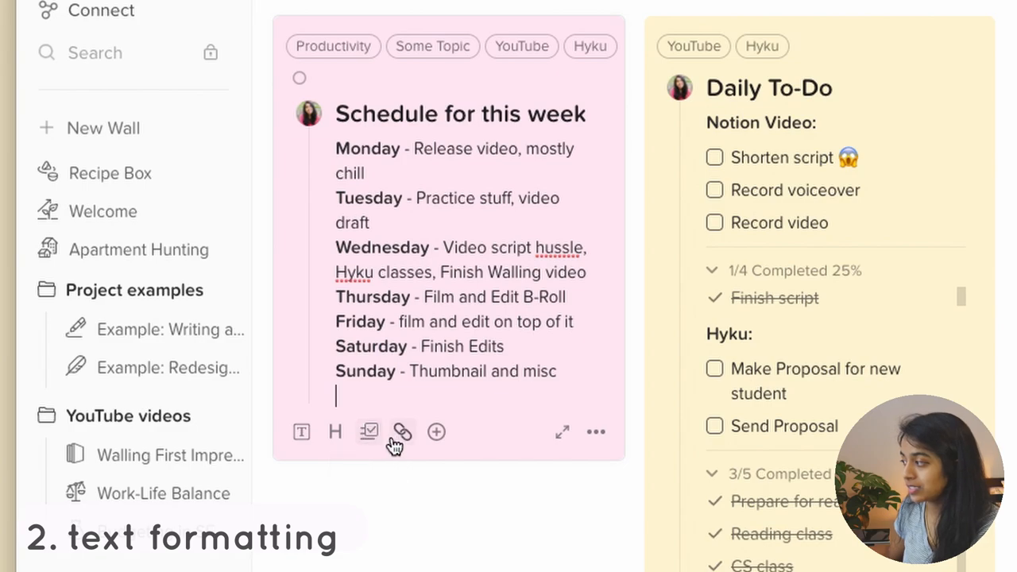
{"action": "left_click", "coordinate": [436, 431]}
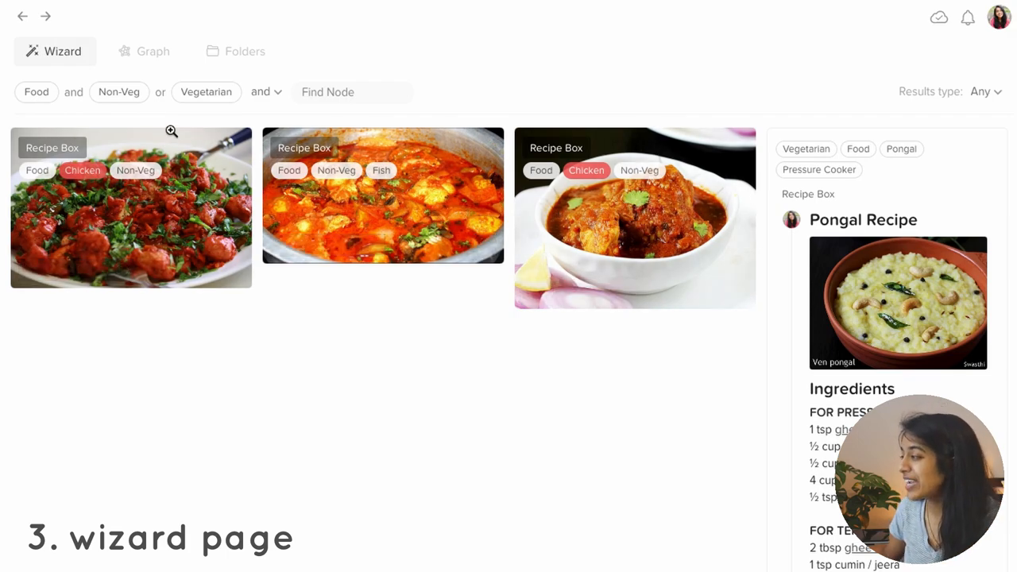
{"action": "mouse_move", "coordinate": [107, 237]}
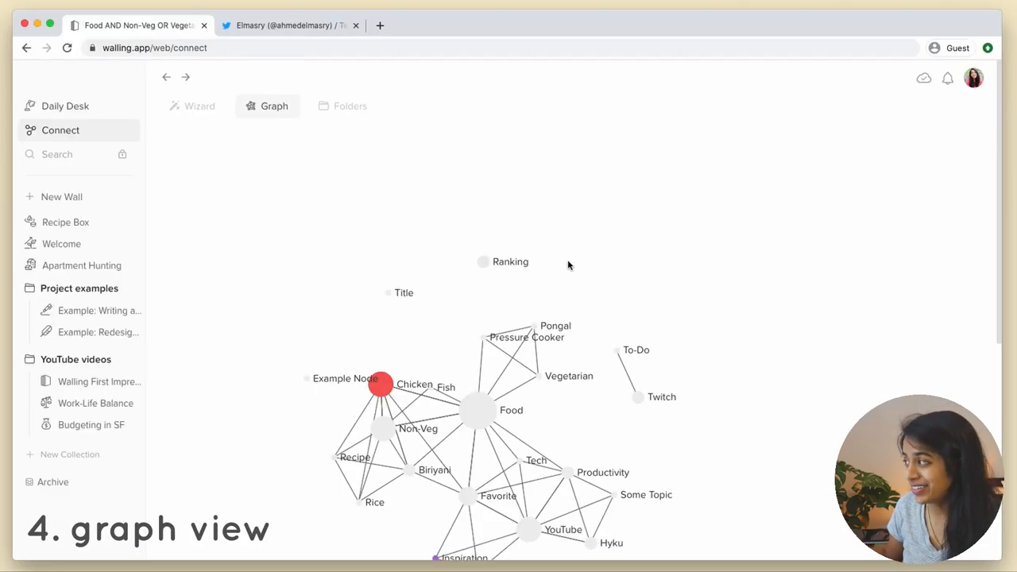
{"action": "mouse_move", "coordinate": [398, 158]}
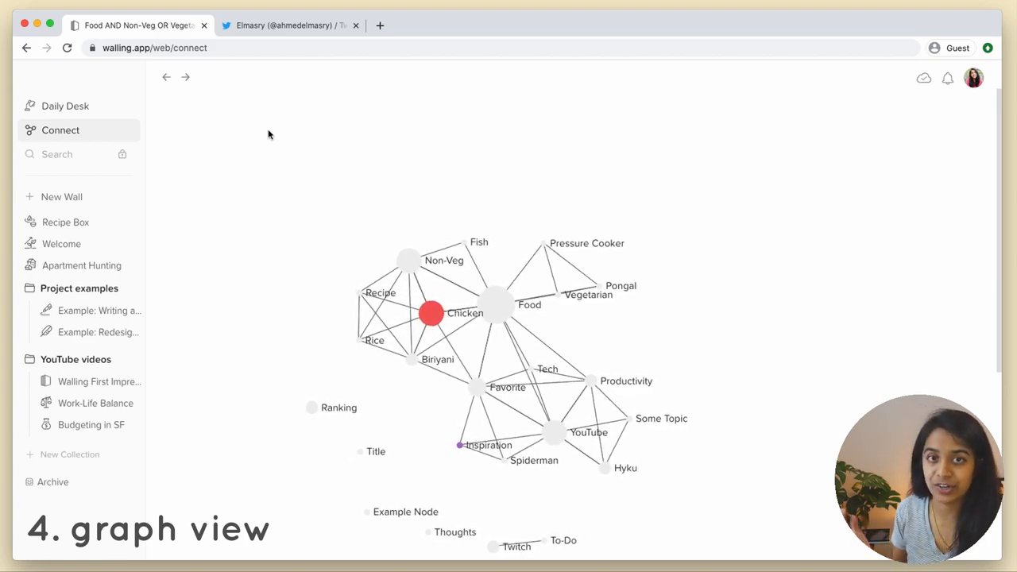
- Switch Connect from the graph to the folder list of node collections
{"action": "left_click", "coordinate": [349, 105]}
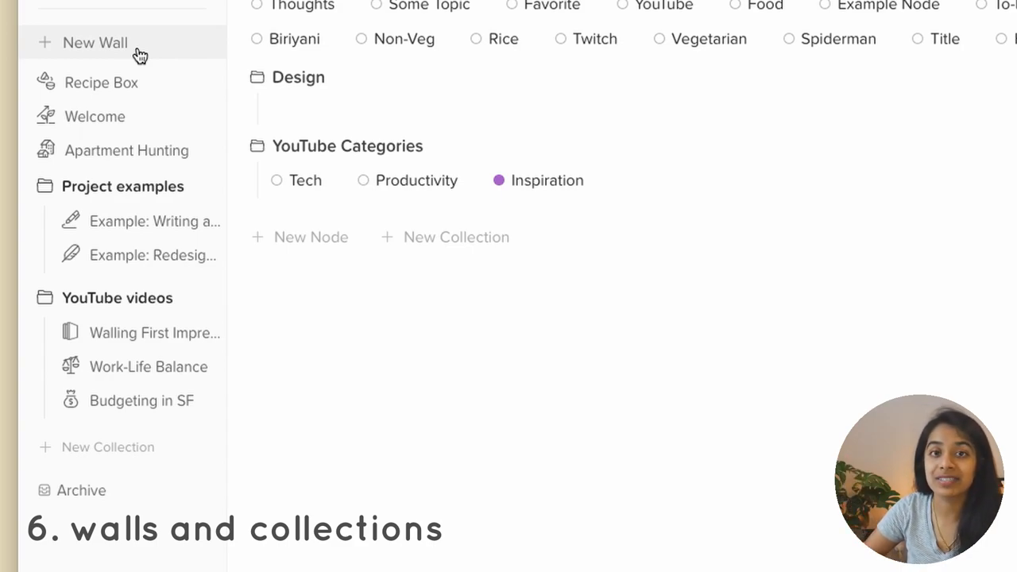
{"action": "mouse_move", "coordinate": [142, 62]}
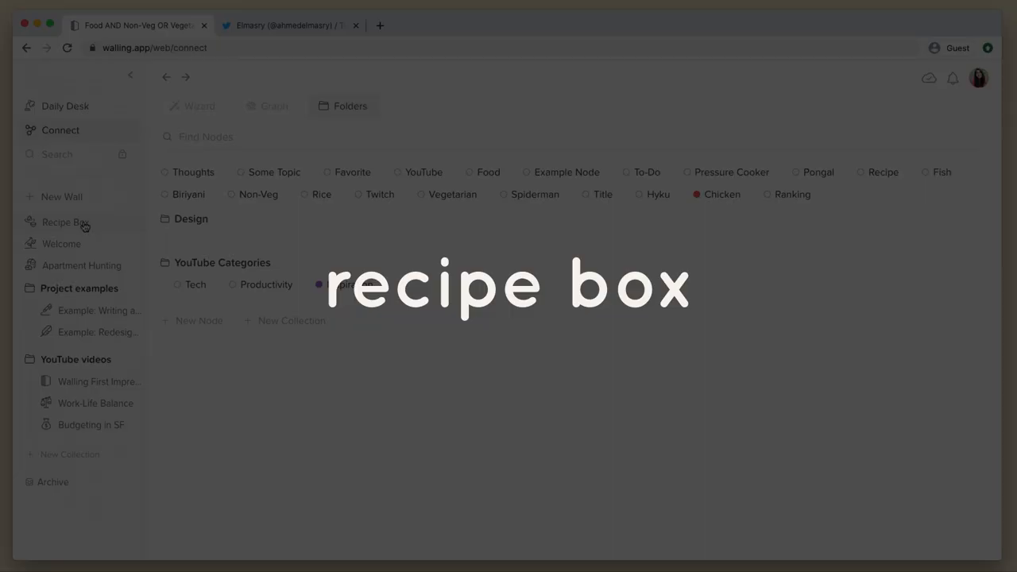
- Open the Recipe Box wall and expand its Vegetarian section of recipe bricks
{"action": "left_click", "coordinate": [65, 222]}
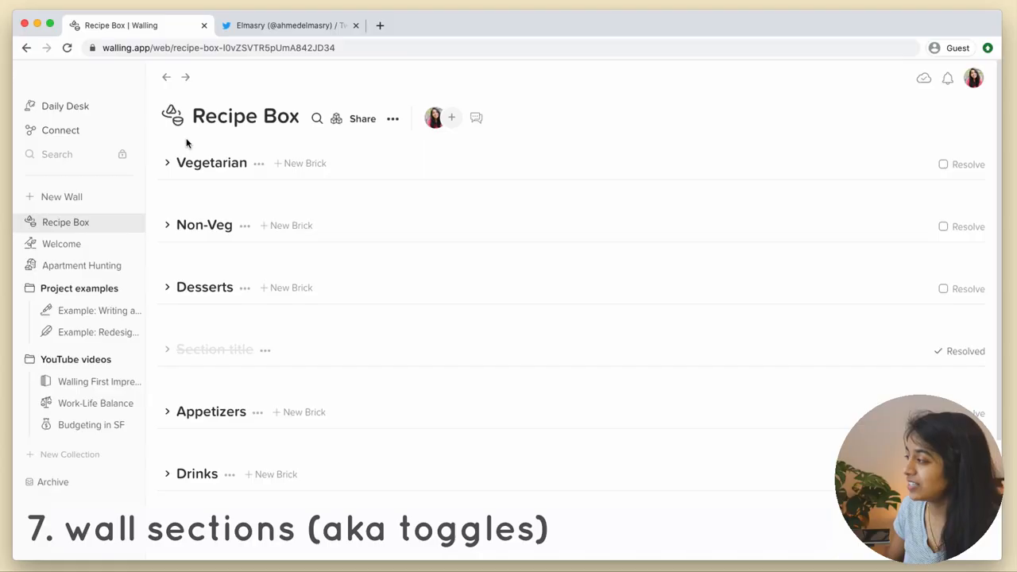
{"action": "left_click", "coordinate": [168, 163]}
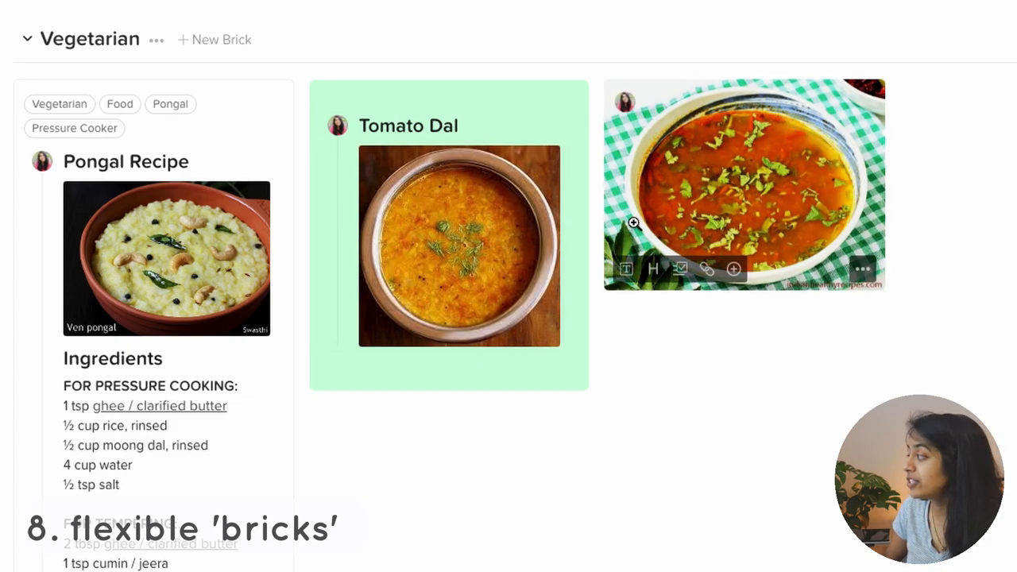
{"action": "mouse_move", "coordinate": [716, 116]}
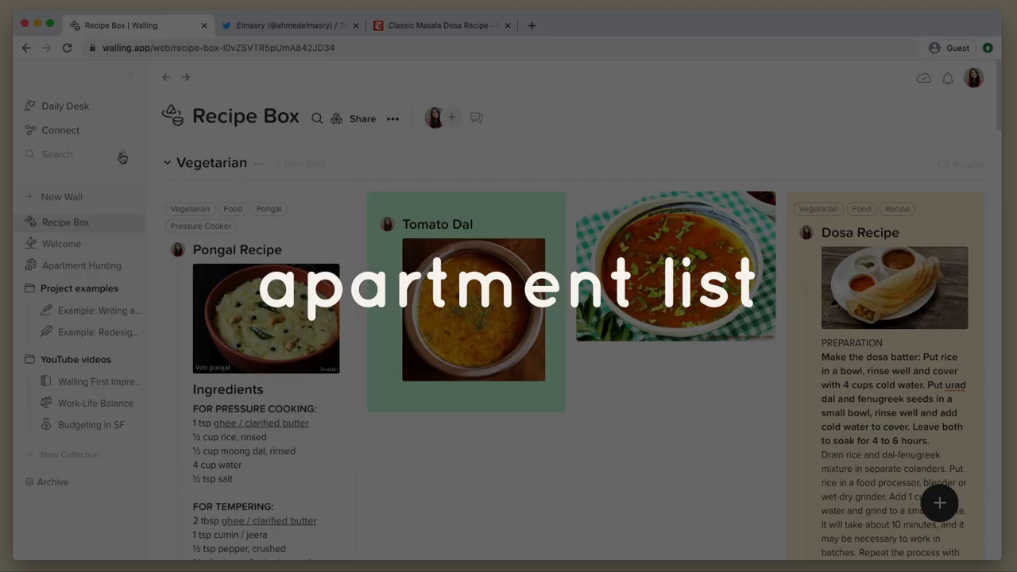
- Open the Apartment Hunting wall with its Maybe and No listing columns
{"action": "left_click", "coordinate": [81, 265]}
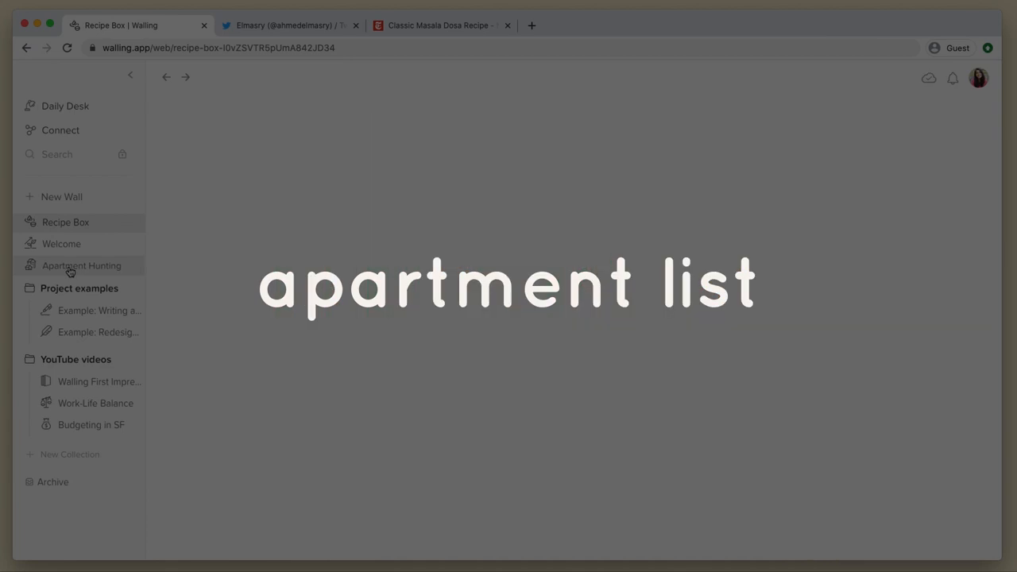
{"action": "left_click", "coordinate": [81, 266]}
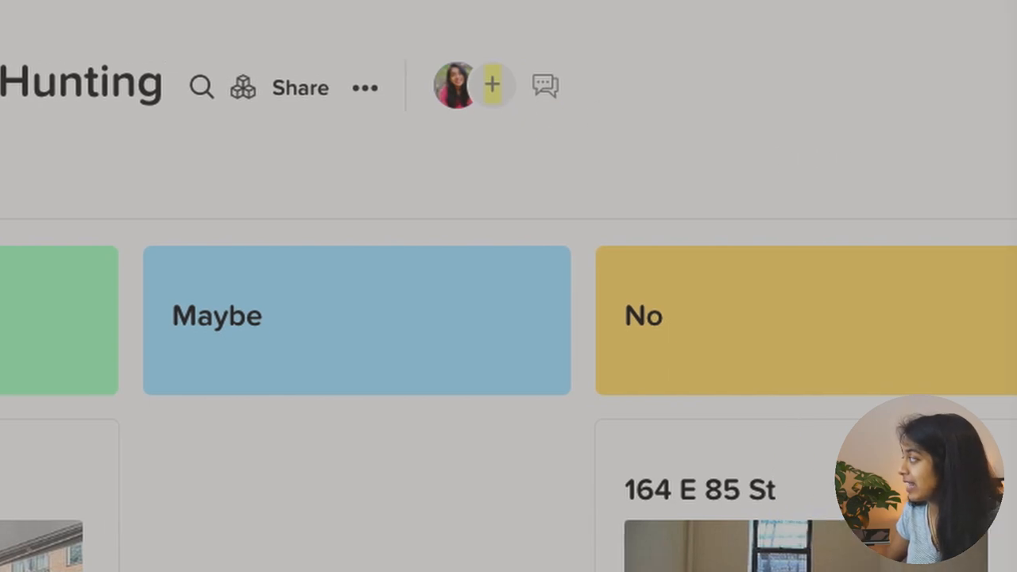
{"action": "left_click", "coordinate": [300, 88]}
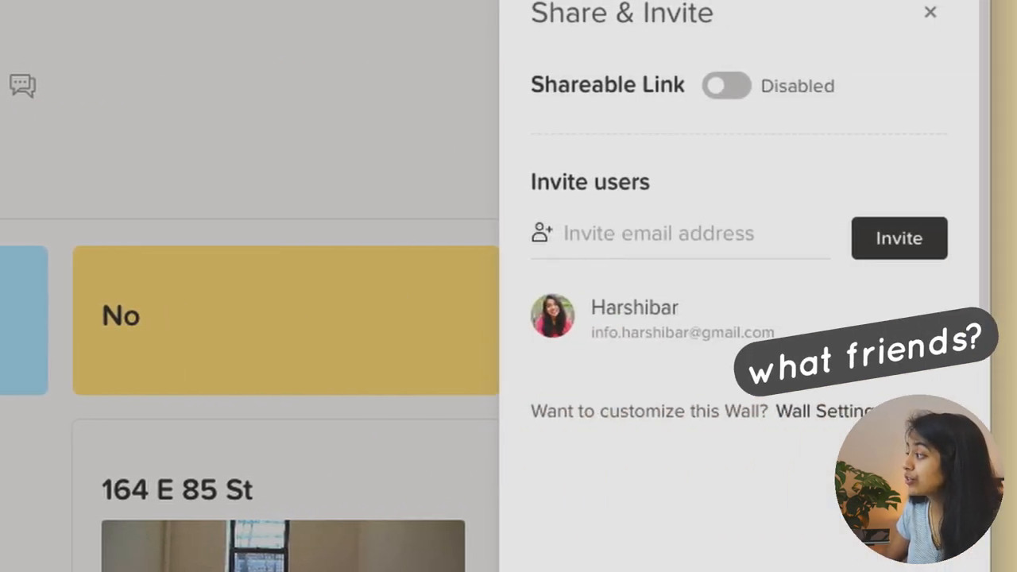
{"action": "left_click", "coordinate": [930, 12]}
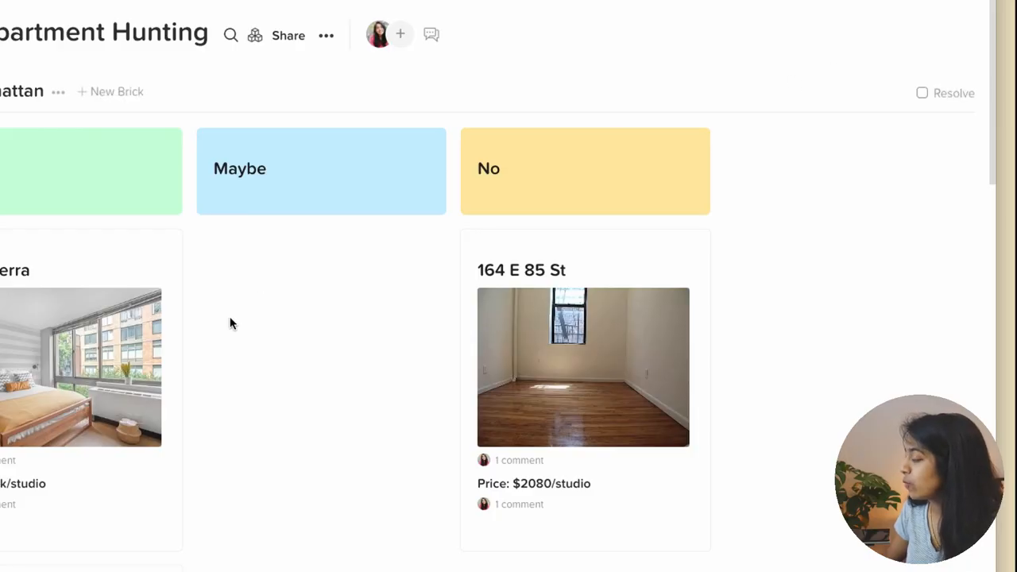
{"action": "left_click", "coordinate": [430, 35]}
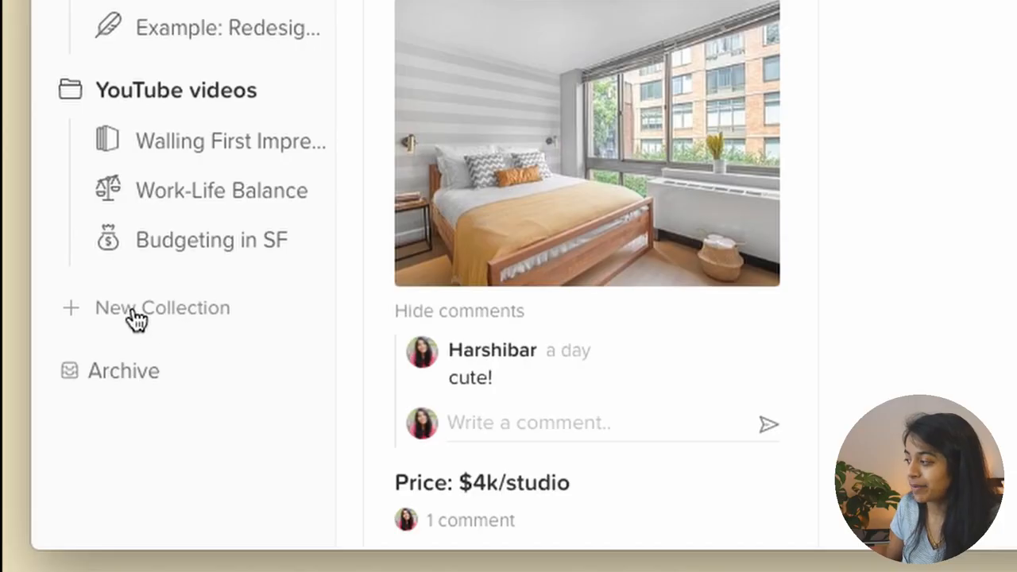
- Open the Work-Life Balance wall under YouTube videos showing its Metadata bricks
{"action": "left_click", "coordinate": [162, 307]}
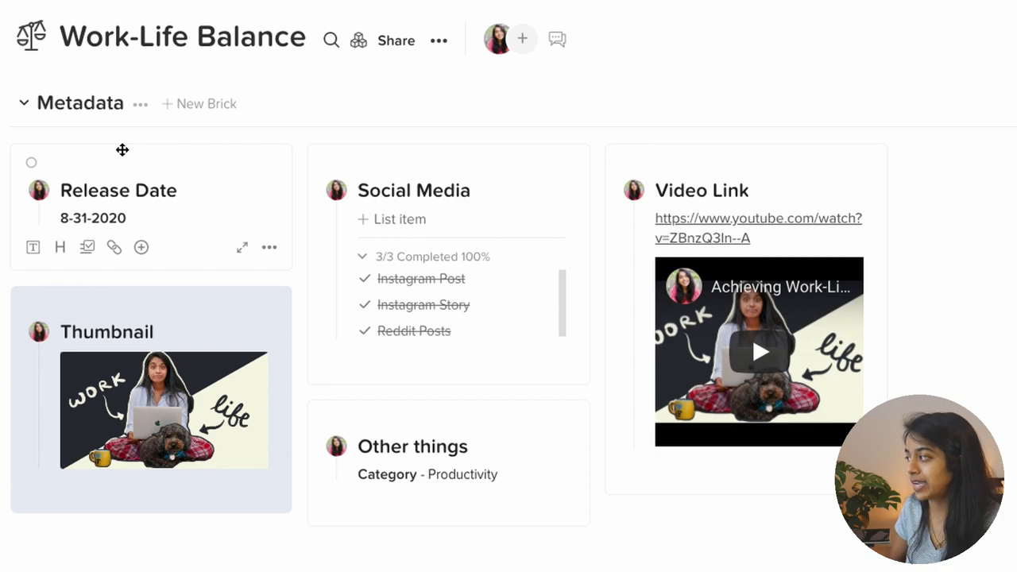
{"action": "mouse_move", "coordinate": [204, 252]}
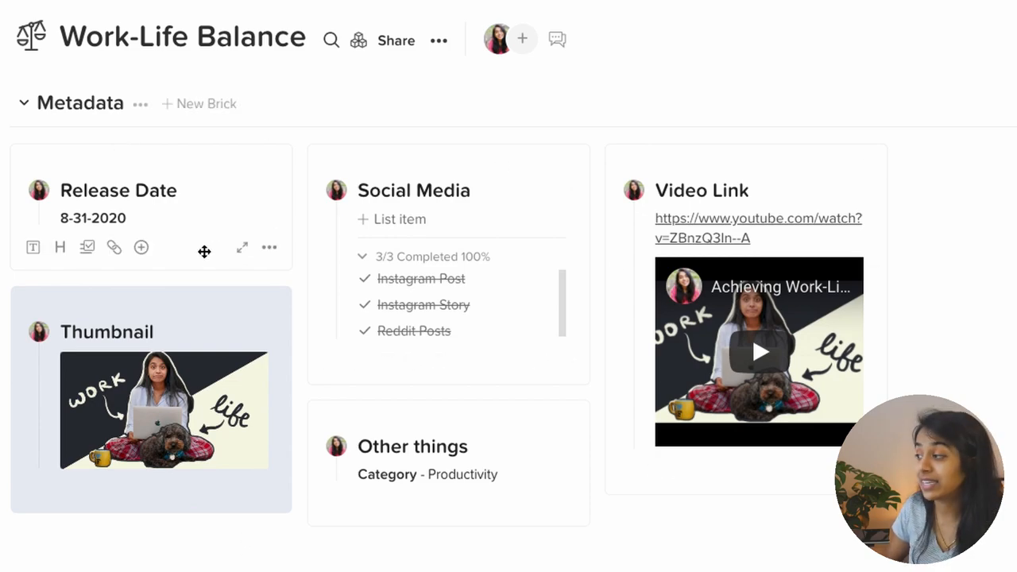
{"action": "left_click", "coordinate": [24, 103]}
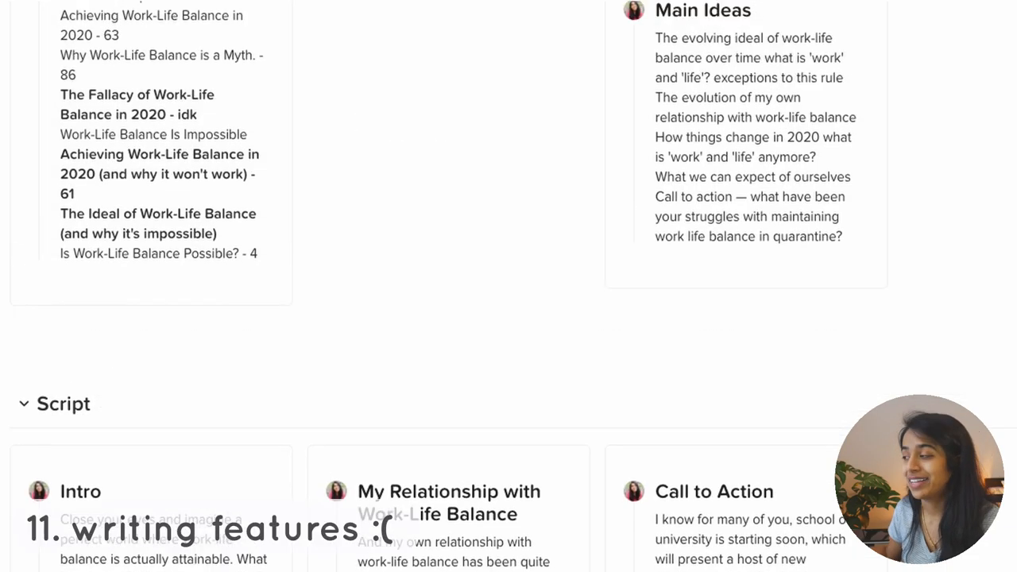
- Scroll the Work-Life Balance wall down to Main Ideas and the Script section
{"action": "scroll", "scroll_direction": "down", "scroll_amount": 3}
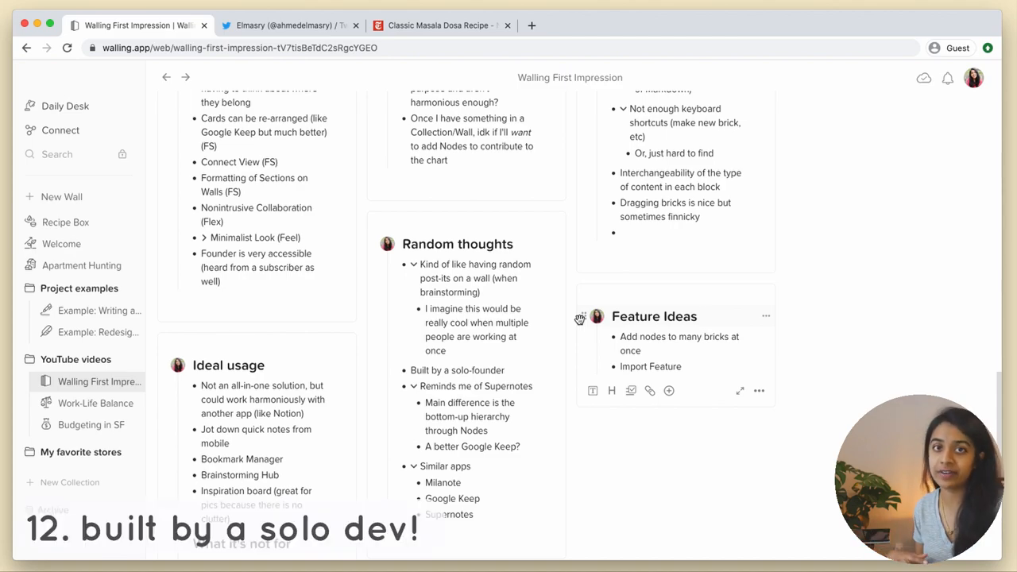
{"action": "left_click", "coordinate": [288, 25]}
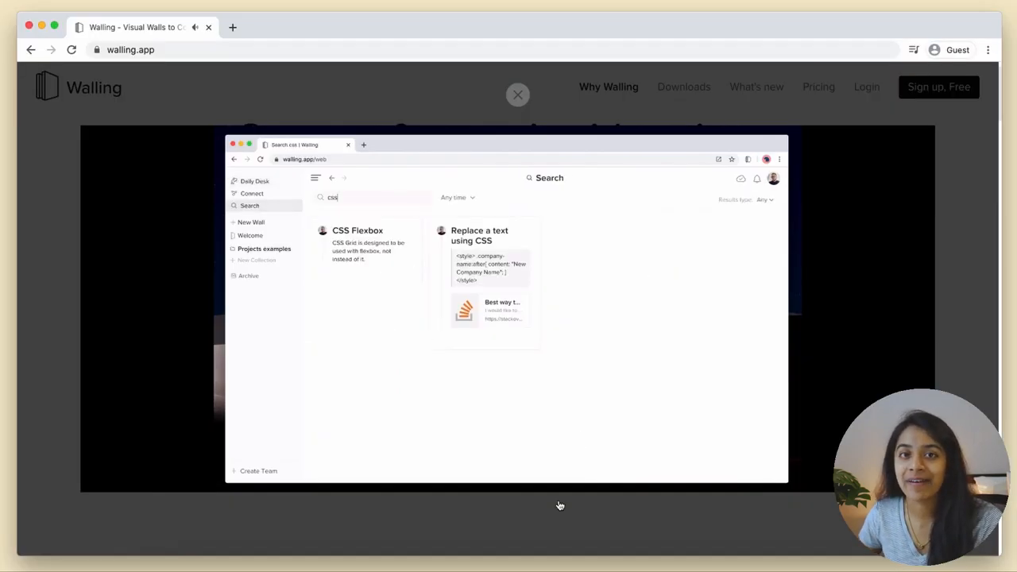
- Search the walls for 'illustration' in the demo overlay
{"action": "type", "text": "illustration"}
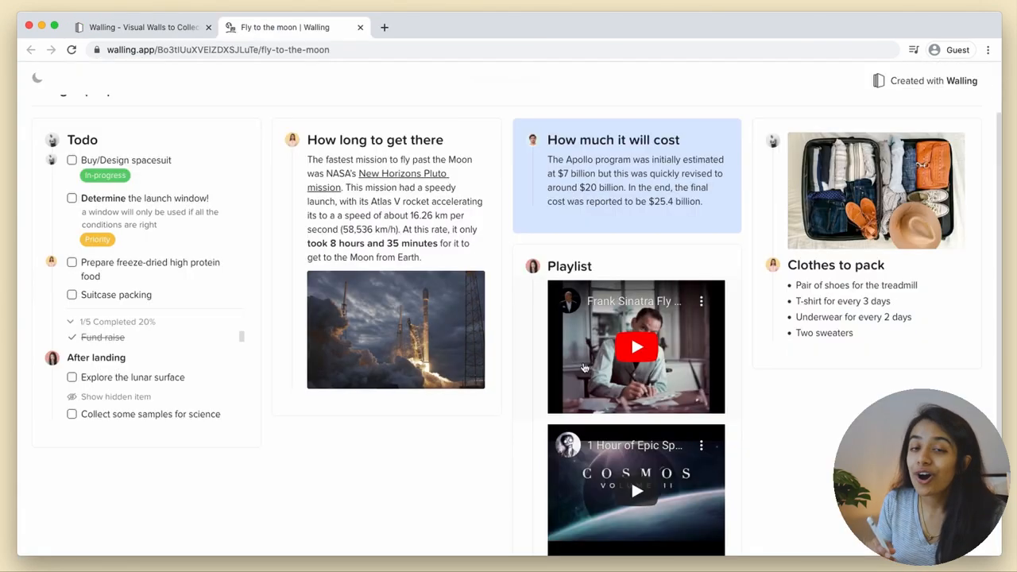
- Scroll down the Fly to the moon page toward the Spacesuit design section
{"action": "scroll", "scroll_direction": "down", "scroll_amount": 3}
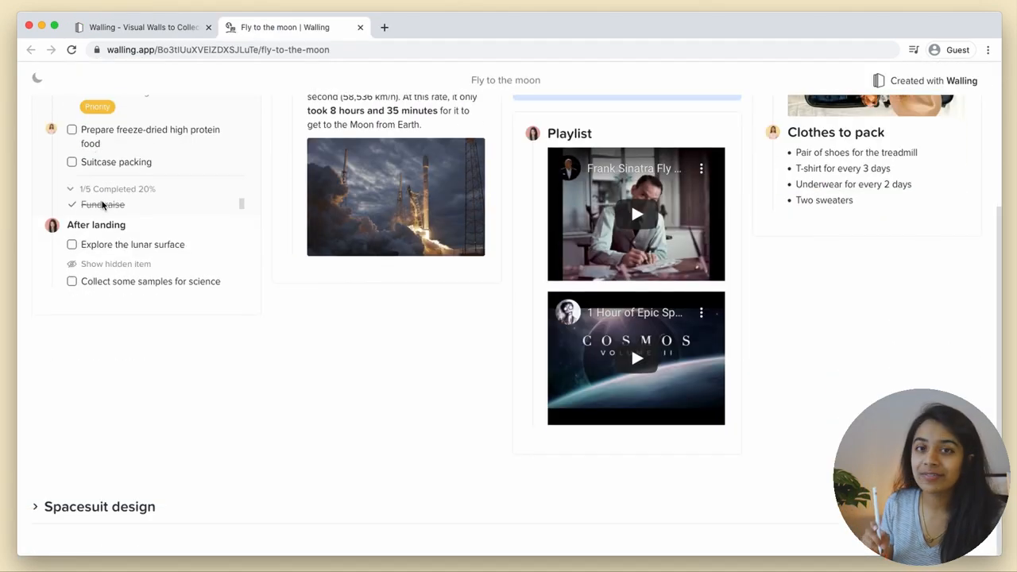
{"action": "scroll", "scroll_direction": "down", "scroll_amount": 3}
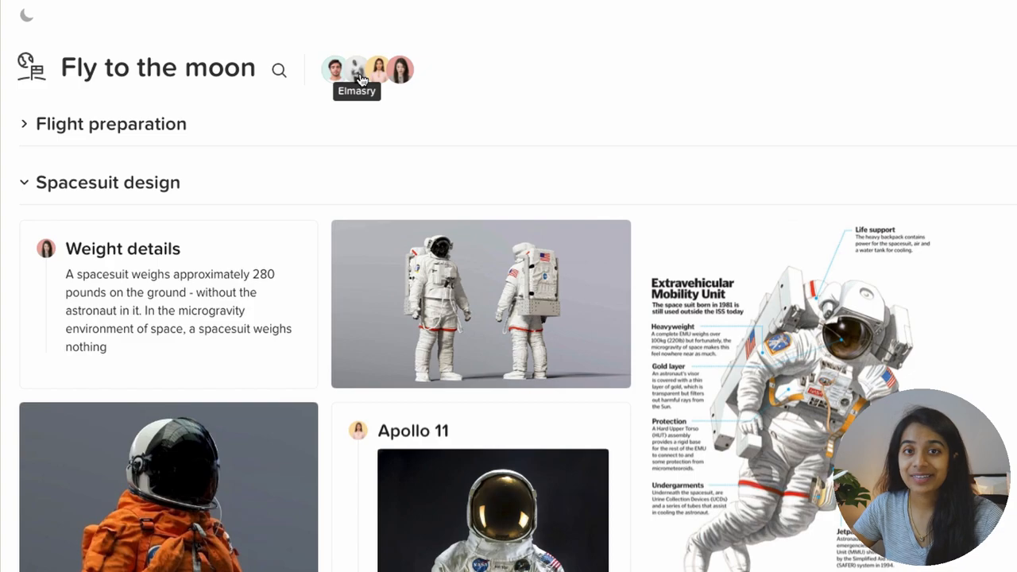
{"action": "mouse_move", "coordinate": [366, 108]}
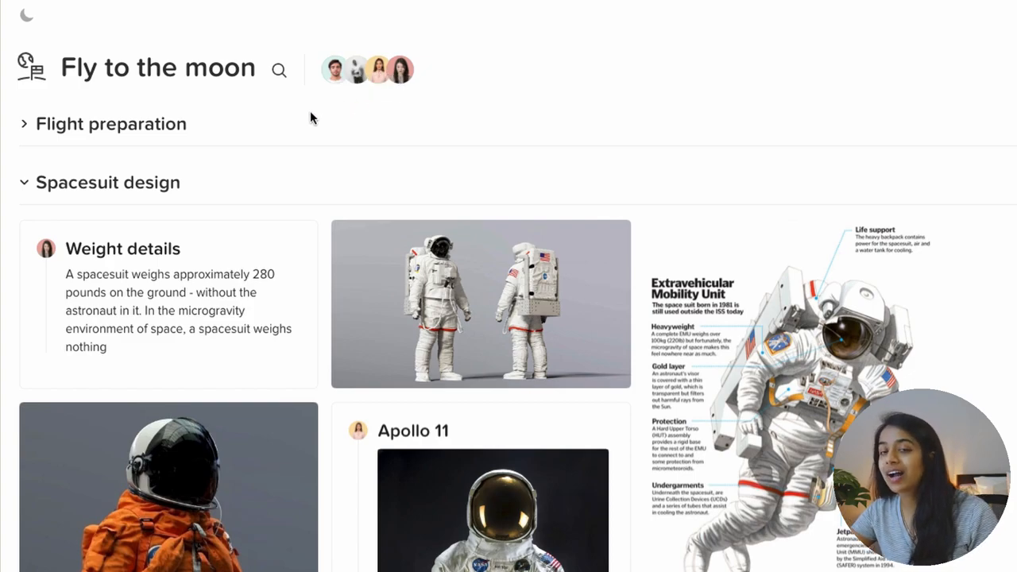
{"action": "mouse_move", "coordinate": [245, 171]}
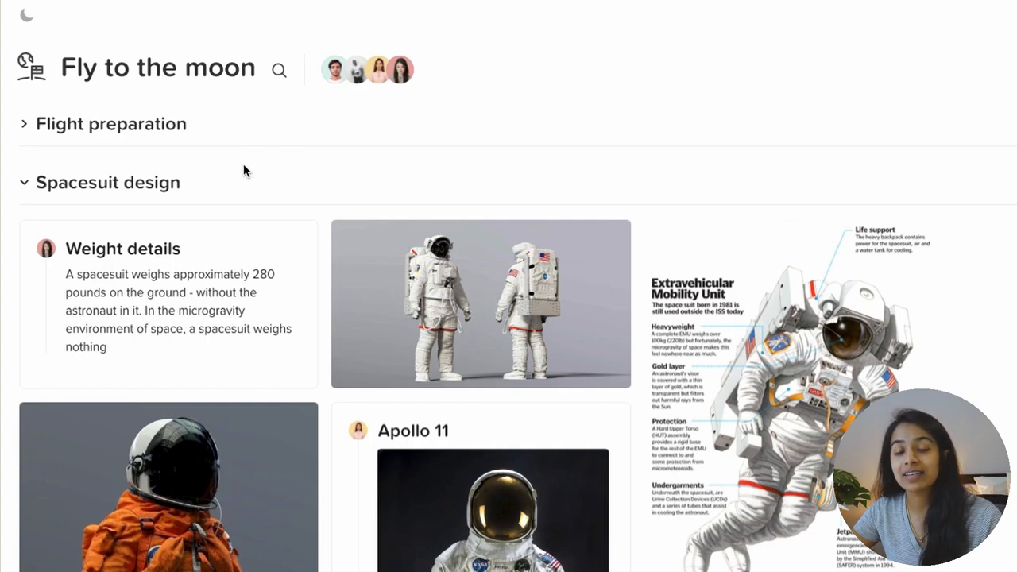
{"action": "mouse_move", "coordinate": [91, 176]}
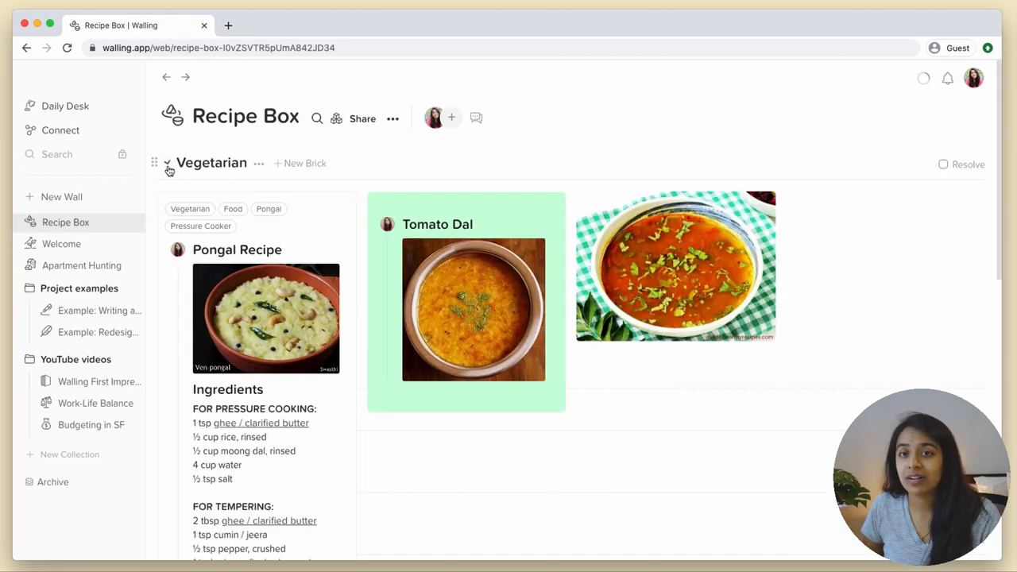
- Collapse Vegetarian, add a new empty section and start naming it
{"action": "left_click", "coordinate": [167, 163]}
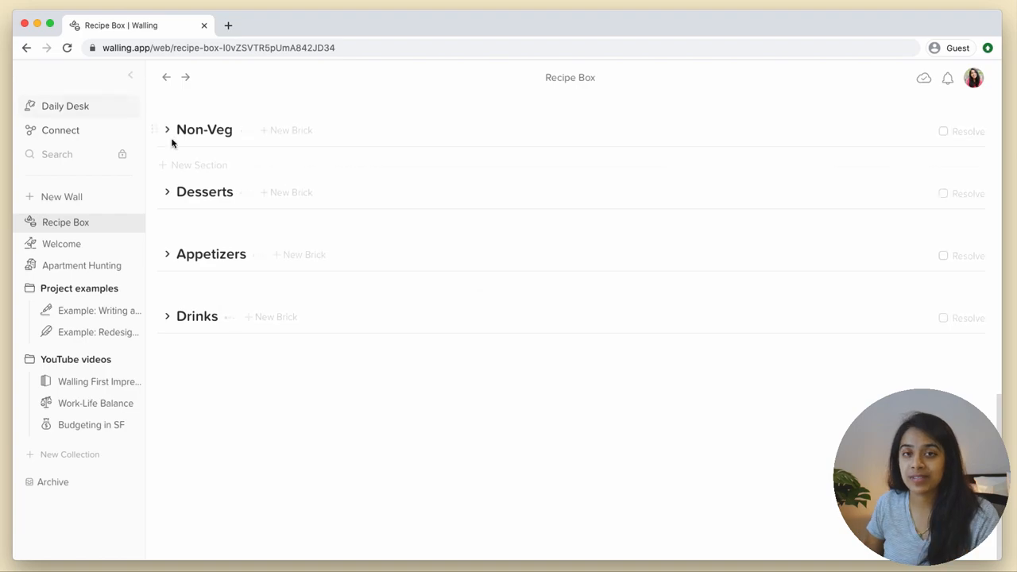
{"action": "left_click", "coordinate": [167, 129]}
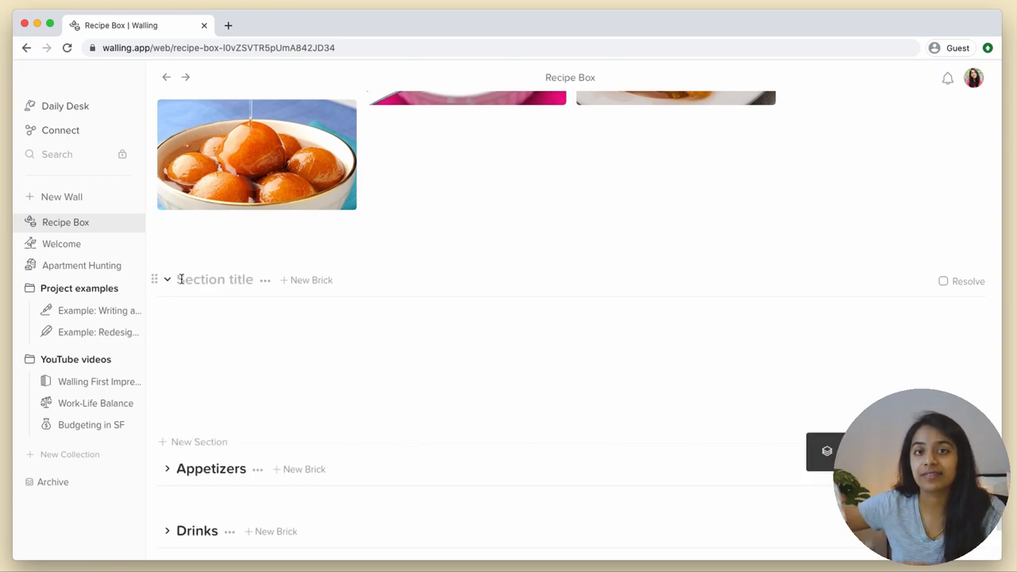
{"action": "left_click", "coordinate": [66, 106]}
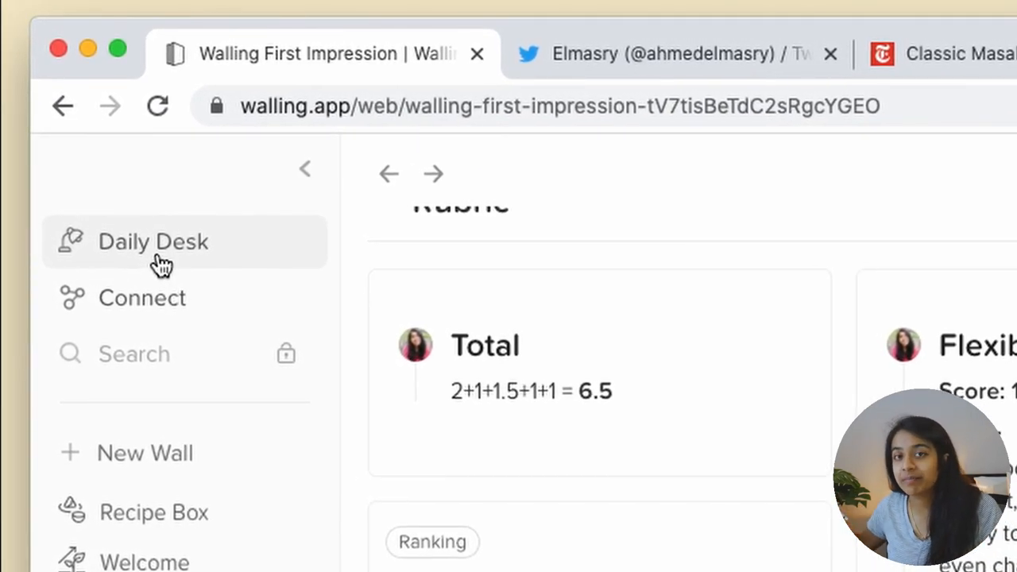
{"action": "scroll", "scroll_direction": "down", "scroll_amount": 3}
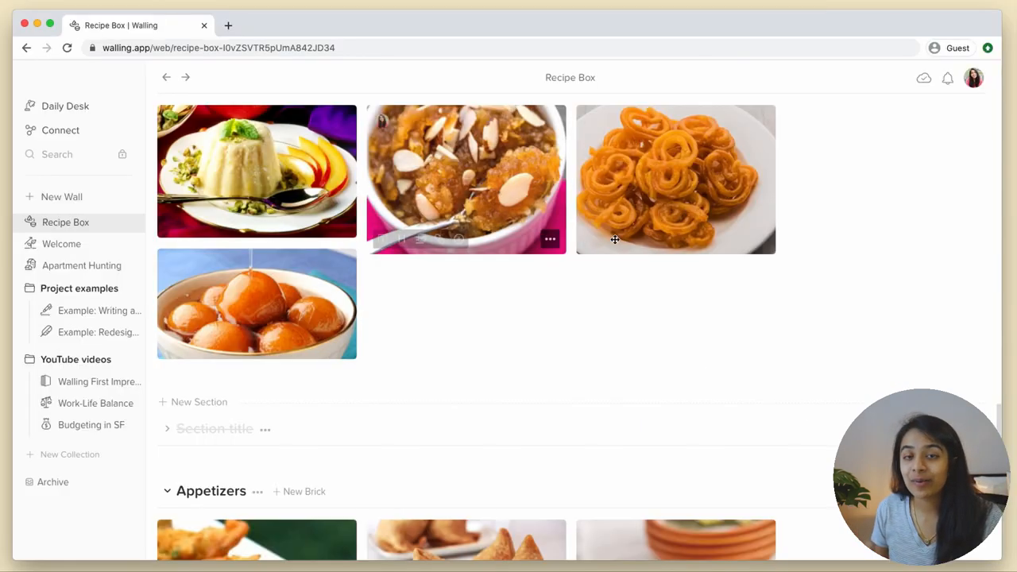
- Drag the almond dessert image brick further right within the Desserts section
{"action": "left_click_drag", "start_coordinate": [466, 178], "coordinate": [898, 222]}
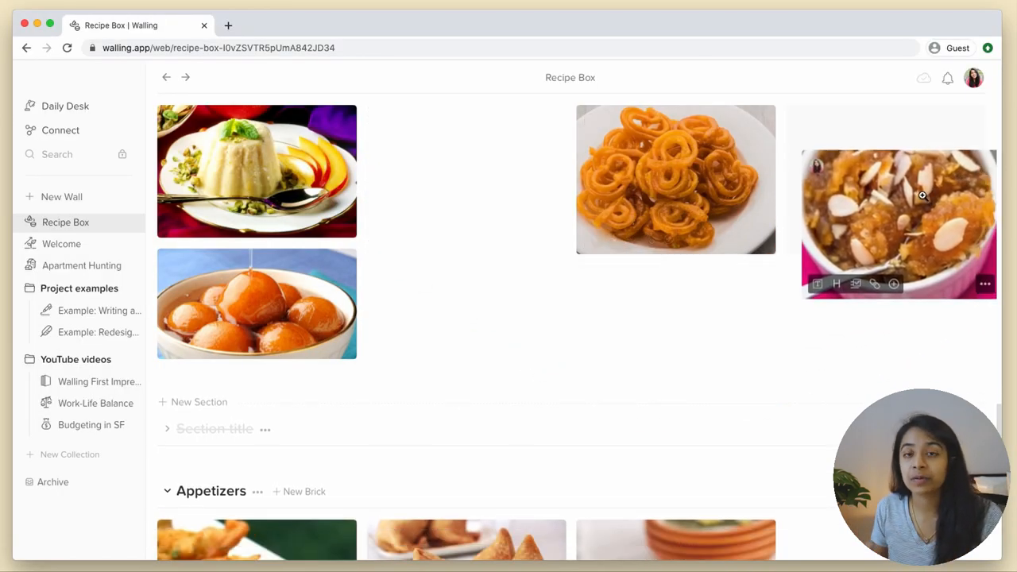
{"action": "left_click", "coordinate": [96, 403]}
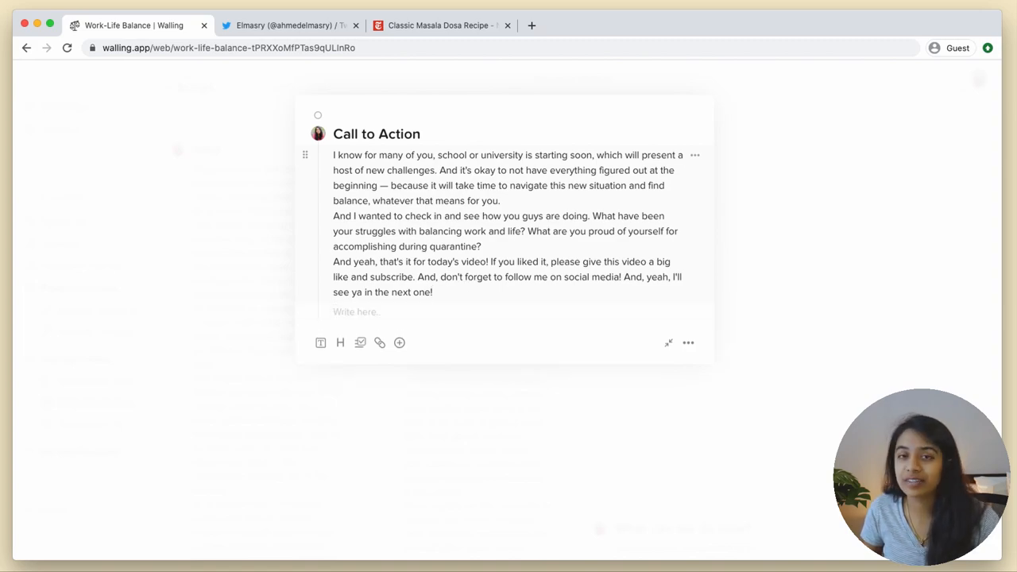
{"action": "mouse_move", "coordinate": [459, 333]}
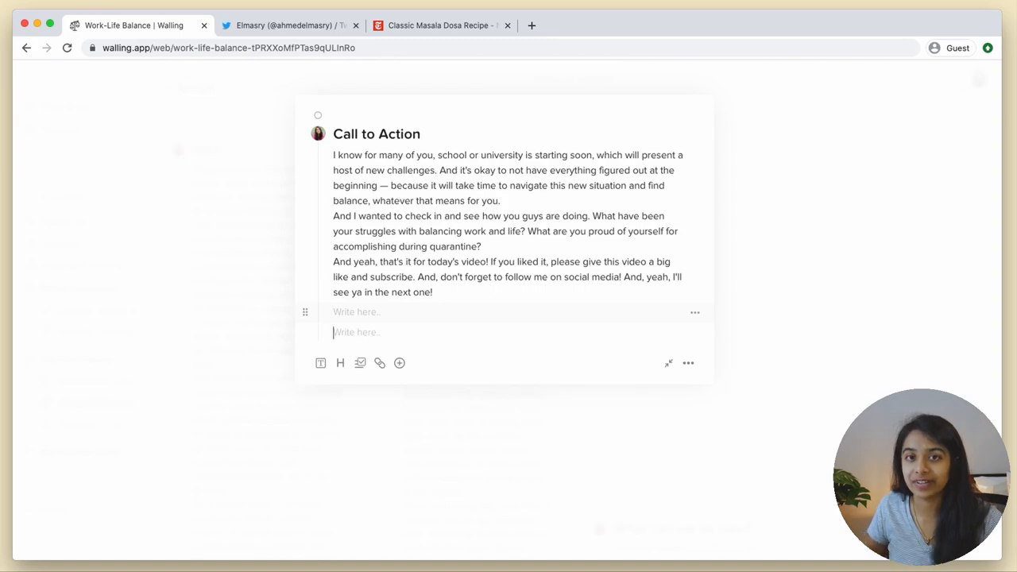
- Place the cursor in the new empty block below the Call to Action text
{"action": "left_click", "coordinate": [99, 382]}
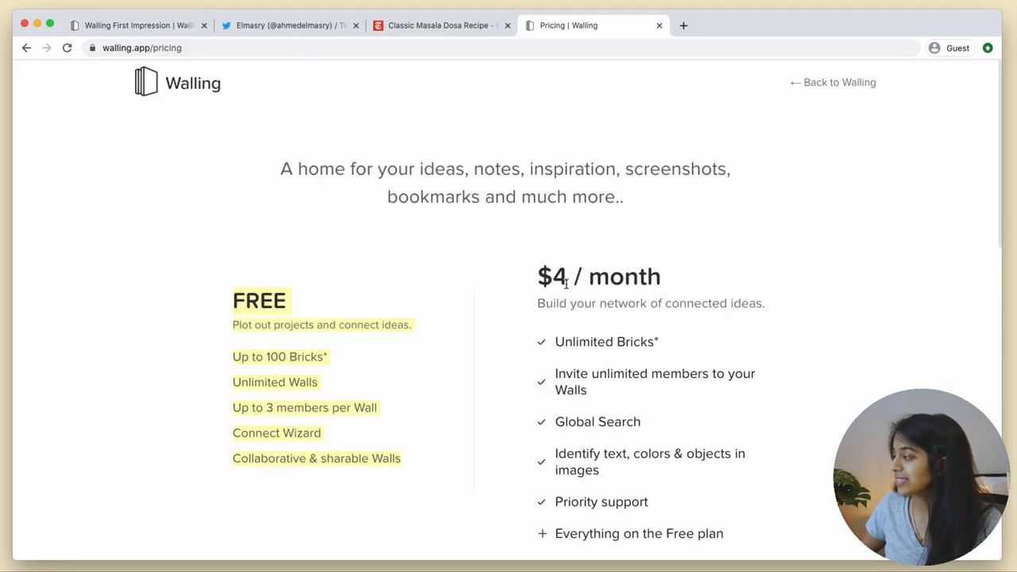
- Scroll past the Free and $4/month plans down to the pricing FAQ list
{"action": "scroll", "scroll_direction": "down", "scroll_amount": 3}
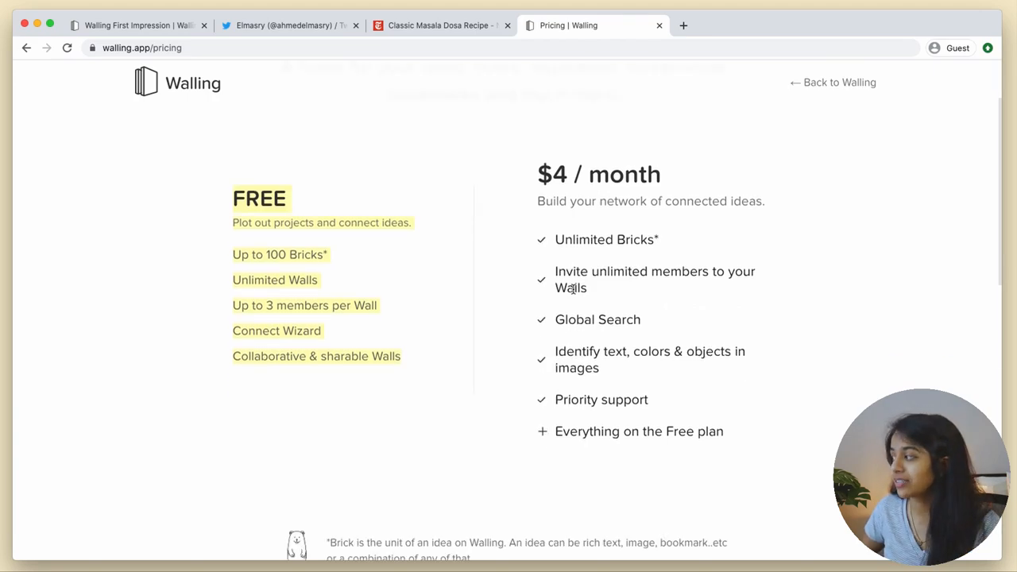
{"action": "scroll", "scroll_direction": "down", "scroll_amount": 3}
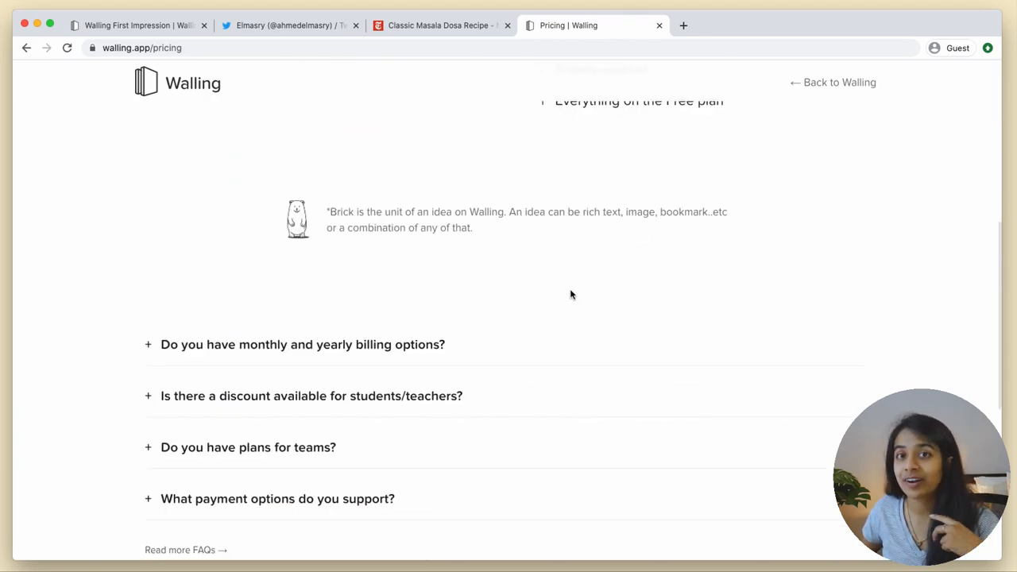
{"action": "mouse_move", "coordinate": [556, 296]}
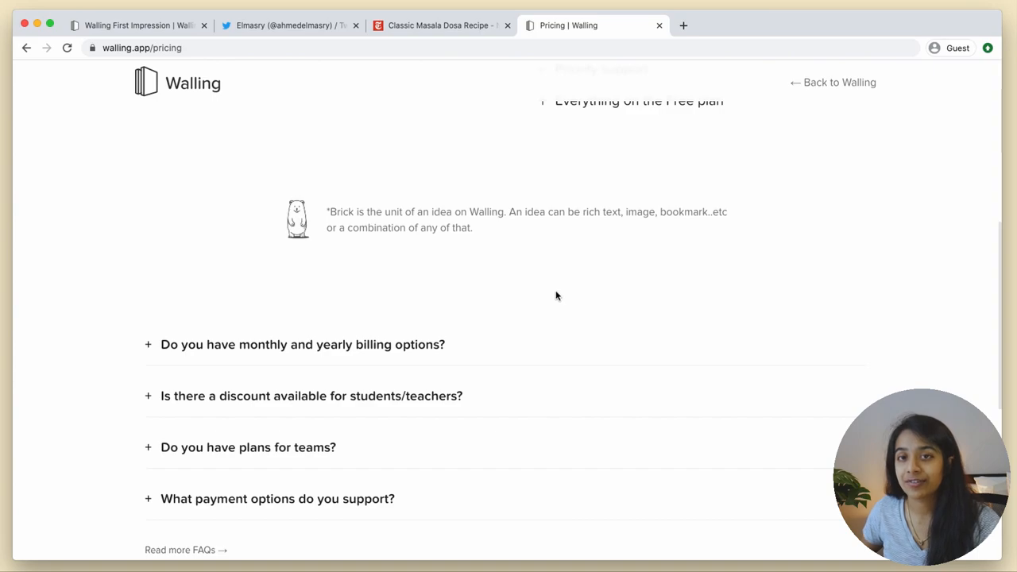
{"action": "mouse_move", "coordinate": [521, 284]}
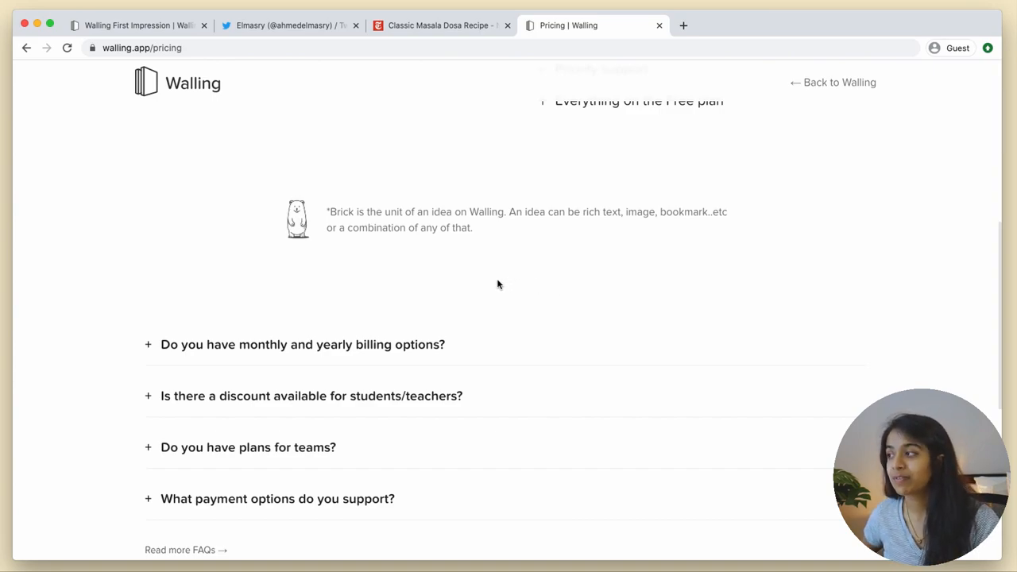
{"action": "mouse_move", "coordinate": [491, 285]}
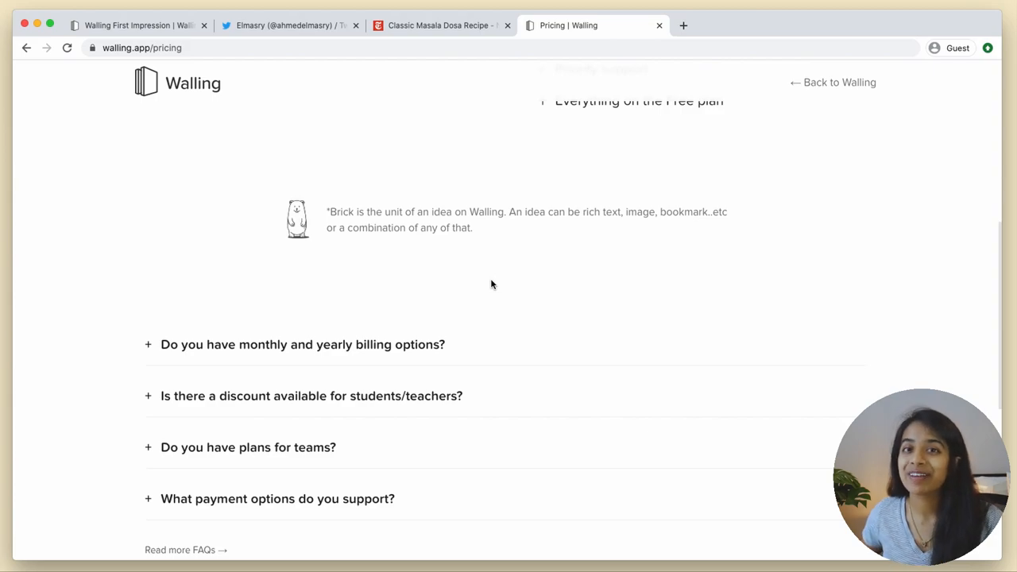
{"action": "mouse_move", "coordinate": [489, 282]}
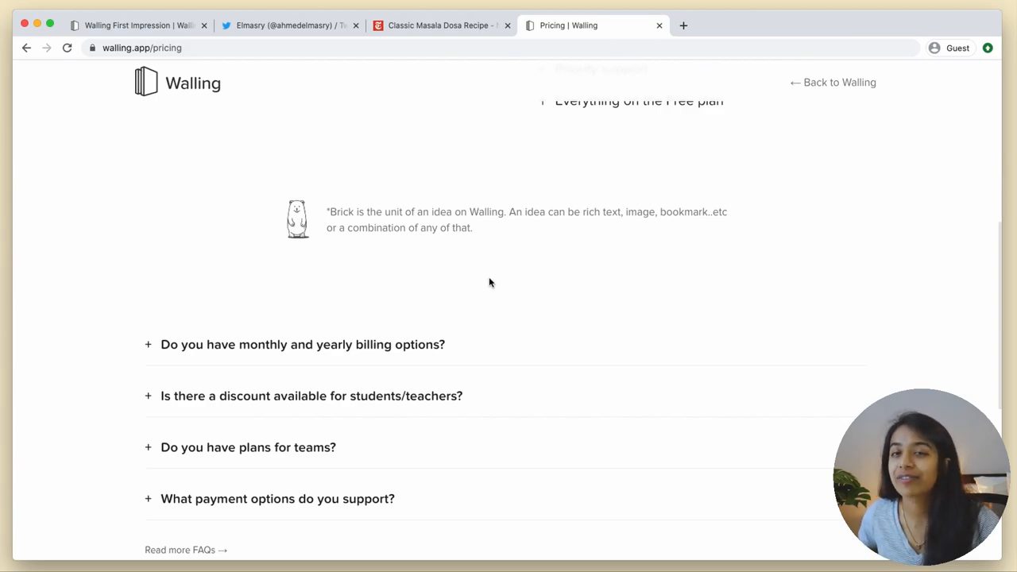